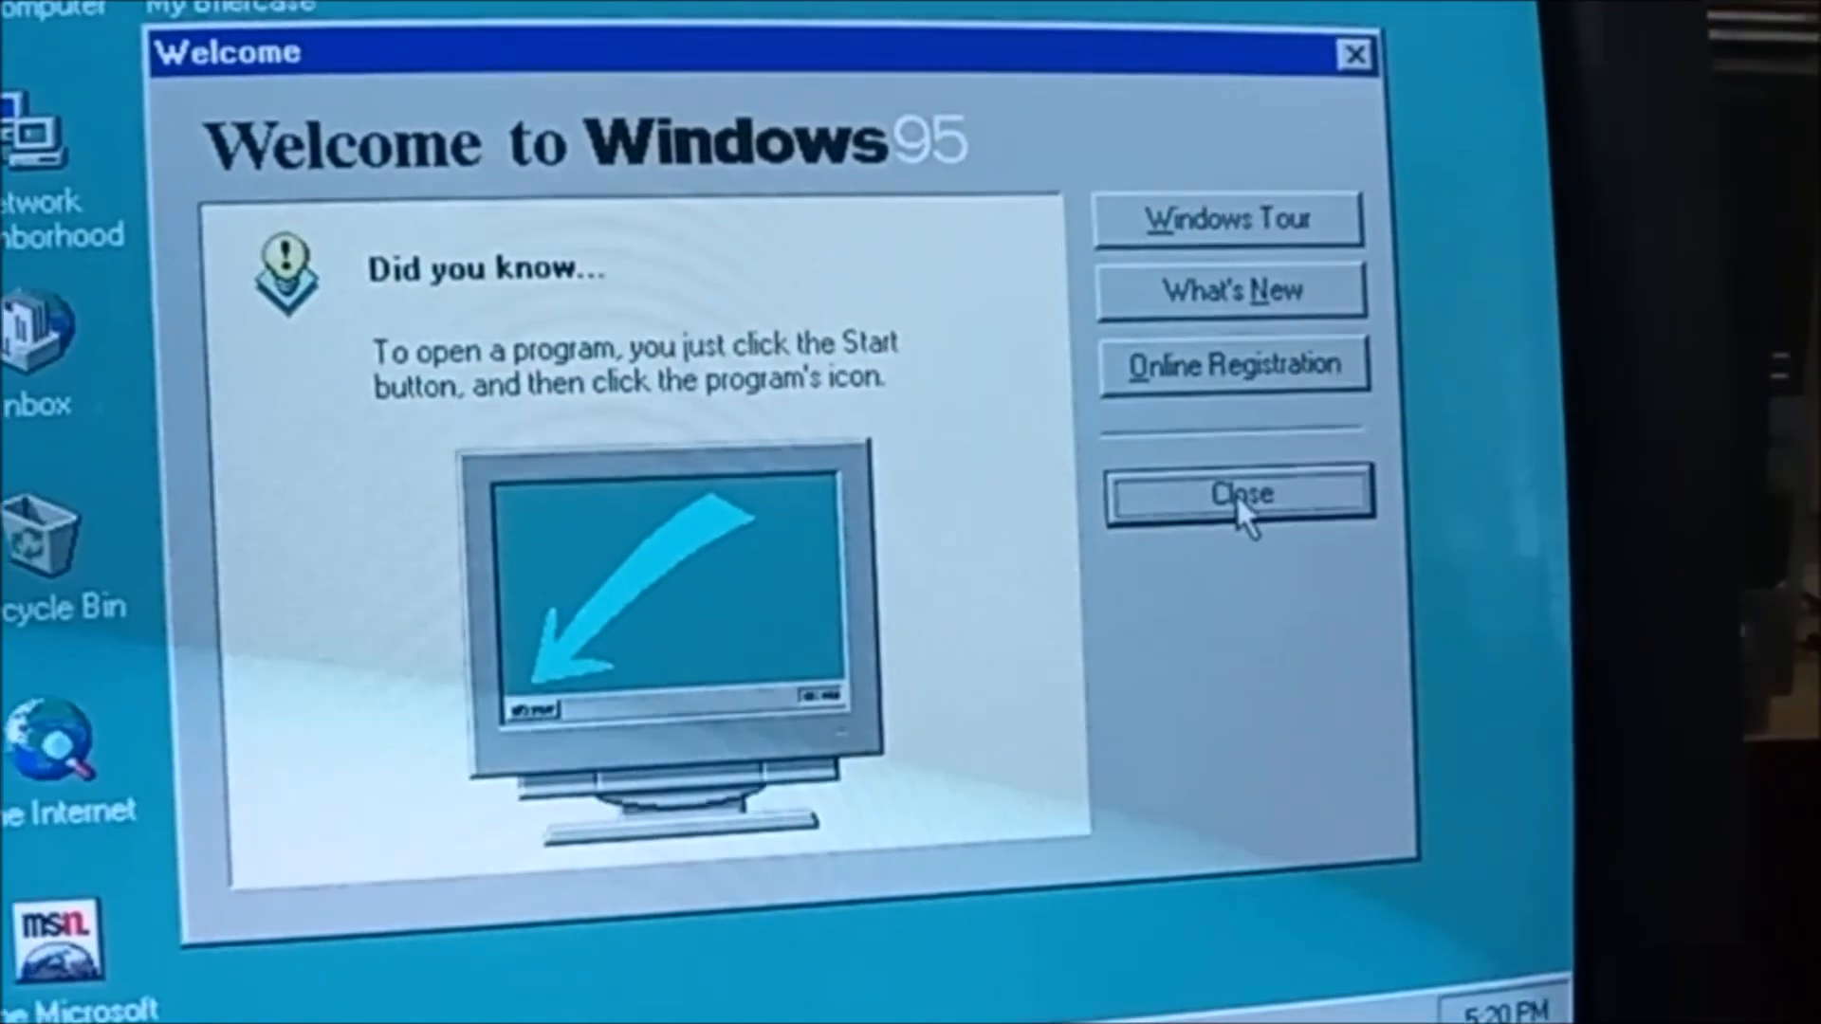
Close the Welcome to Windows 95 dialog, leaving the empty teal desktop.
click(1239, 493)
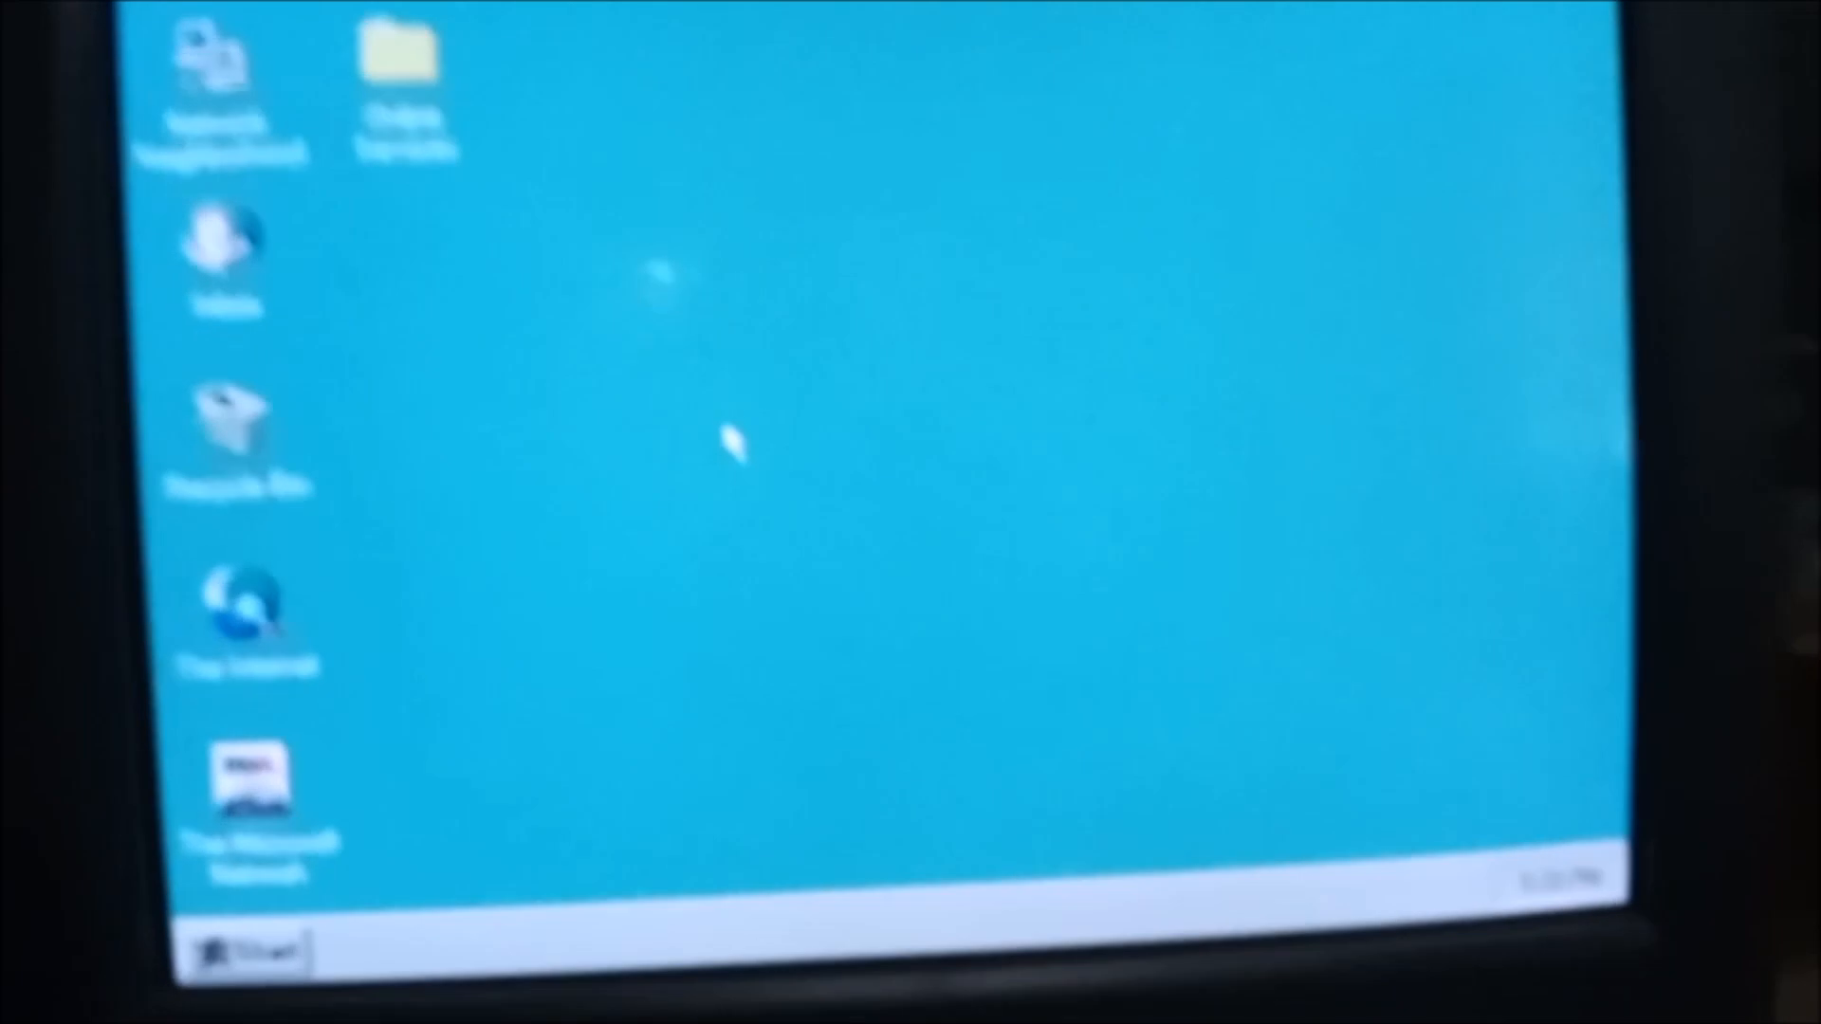